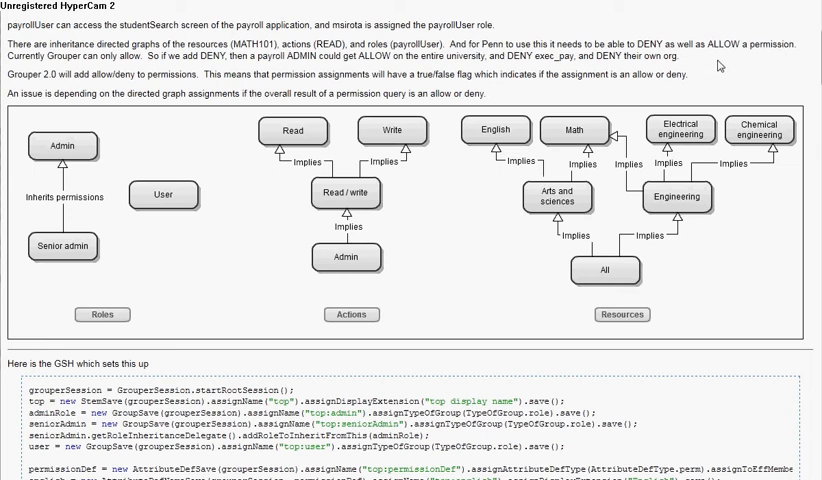
pyautogui.moveTo(721, 61)
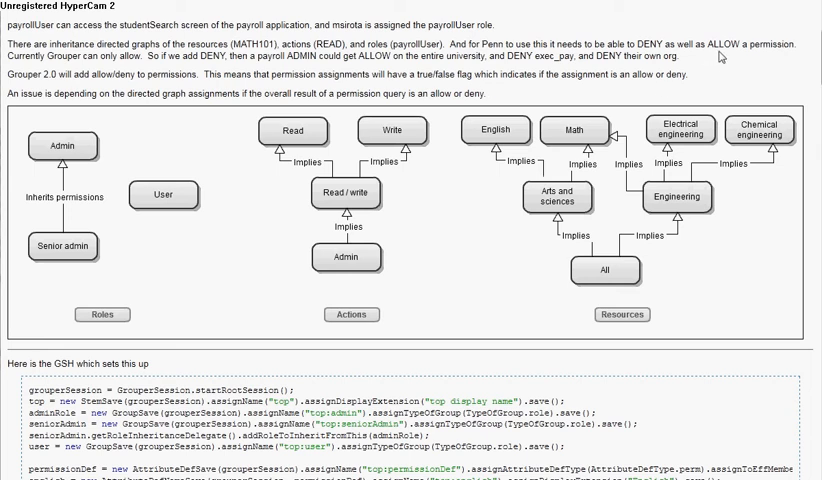
pyautogui.moveTo(718, 56)
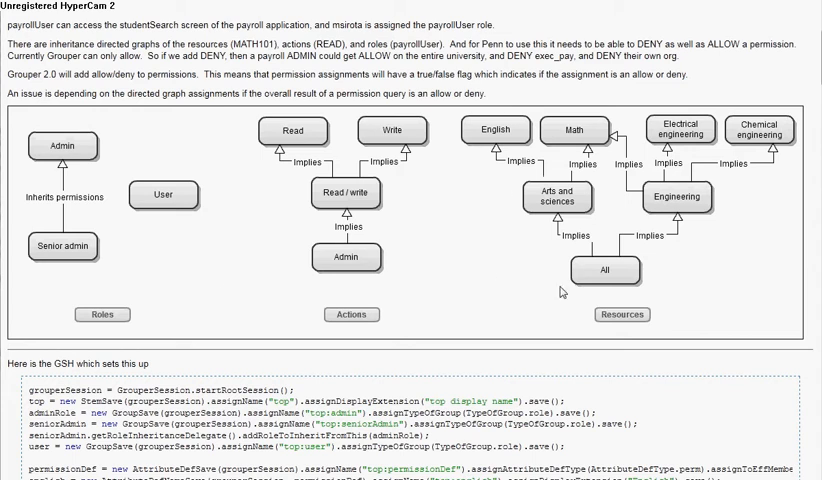
# Open View or assign permissions filtered by the Apps:Payroll System:Roles:admin role
pyautogui.scroll(-3)
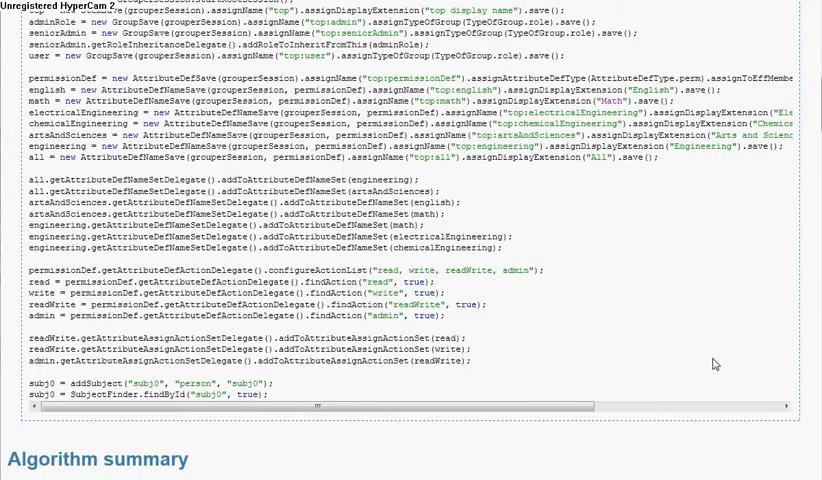
pyautogui.scroll(-3)
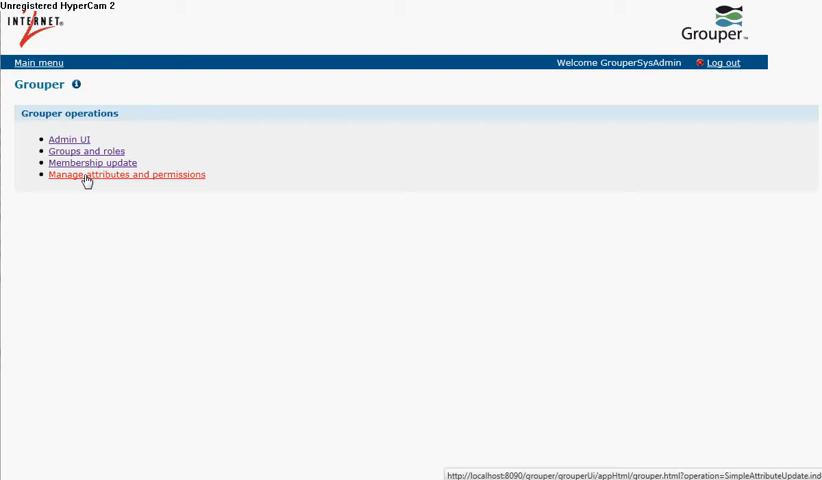
pyautogui.click(126, 174)
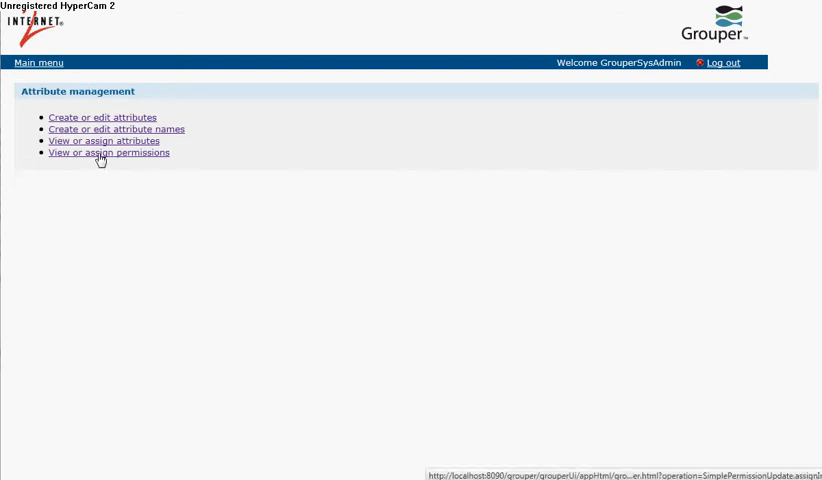
pyautogui.click(109, 153)
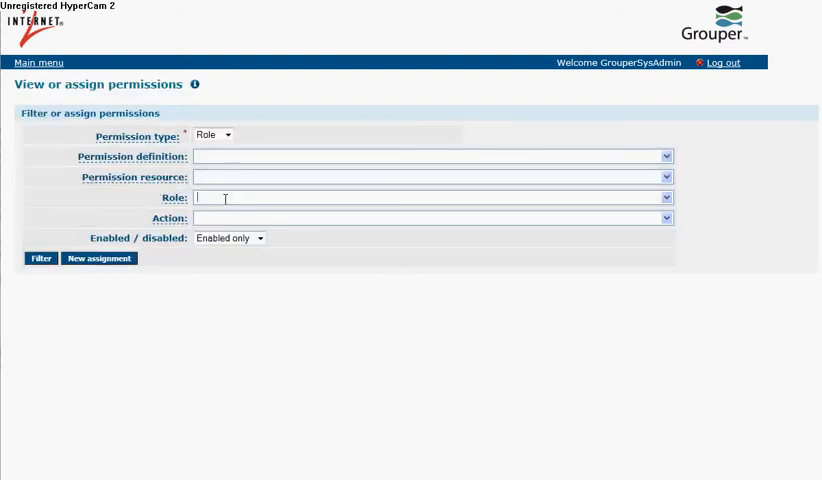
pyautogui.write('adm')
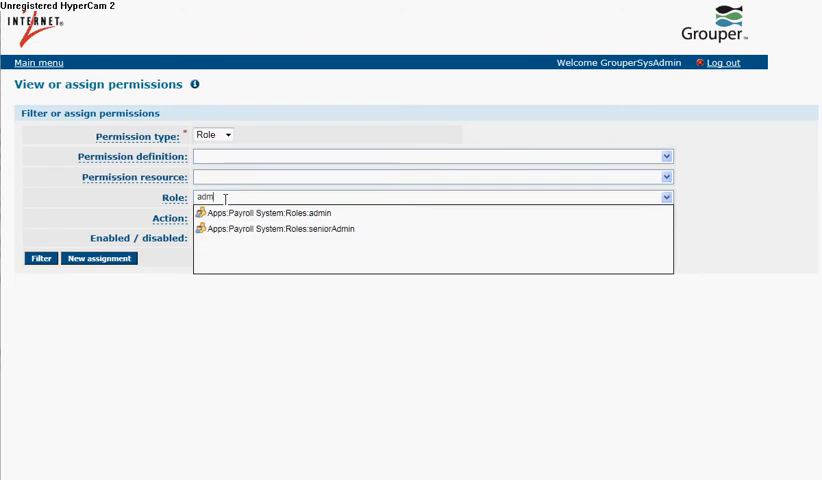
pyautogui.click(273, 212)
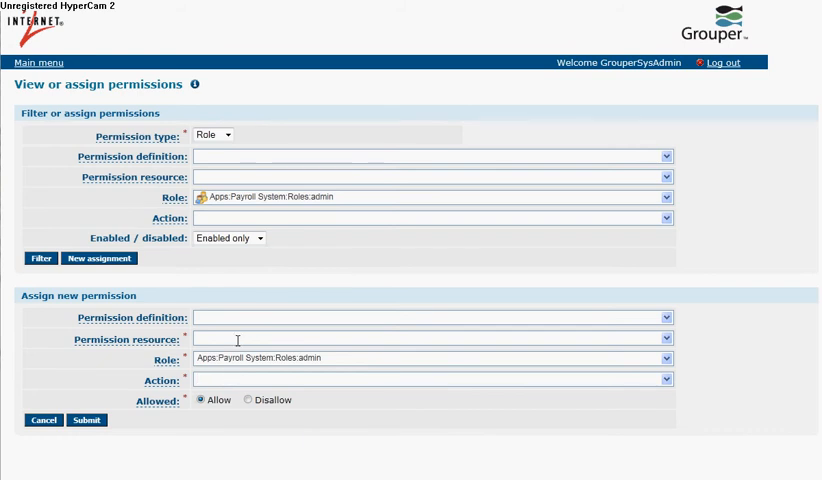
# Assign admin a Disallow read on Arts and Sciences and seniorAdmin an Allow read on All
pyautogui.write('ar')
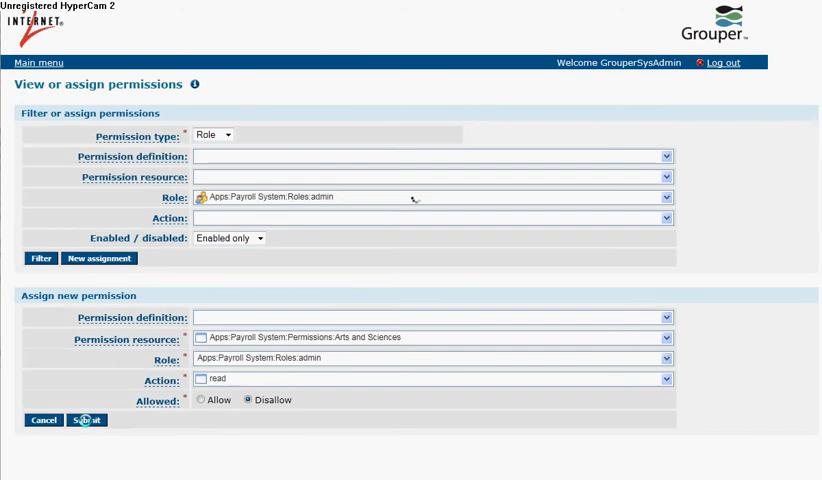
pyautogui.click(86, 420)
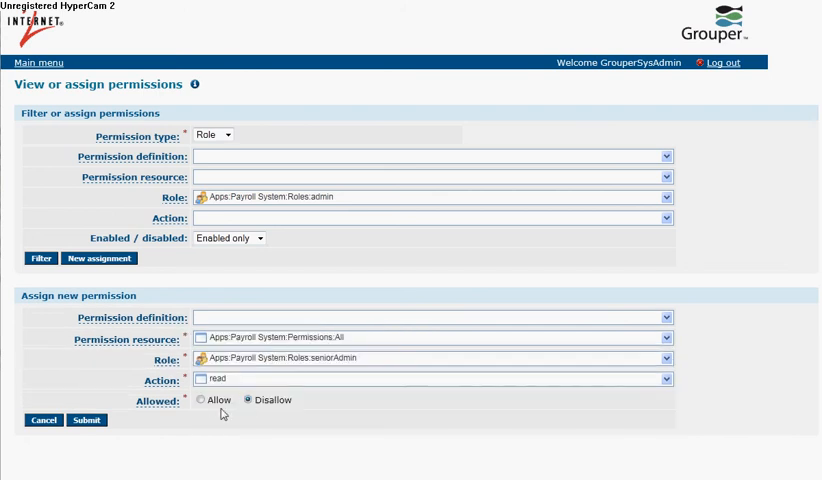
pyautogui.click(200, 399)
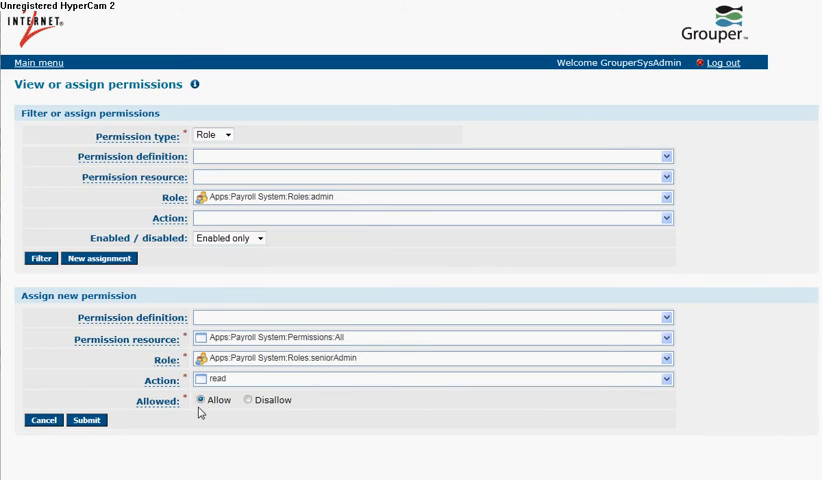
pyautogui.click(87, 420)
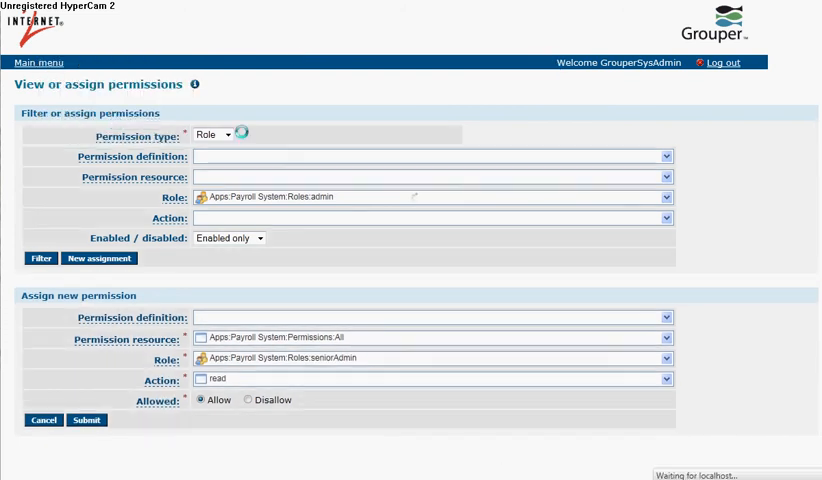
# Add John Smith as a member of the seniorAdmin group, then return to permissions
pyautogui.write('ser')
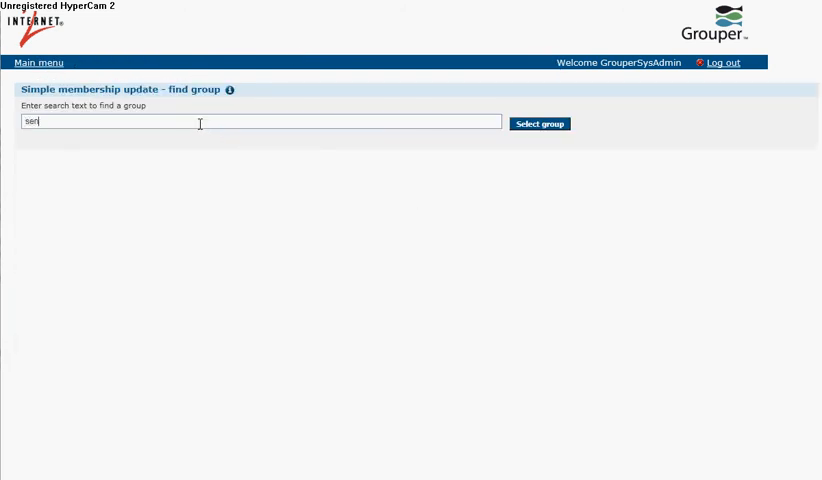
pyautogui.click(539, 123)
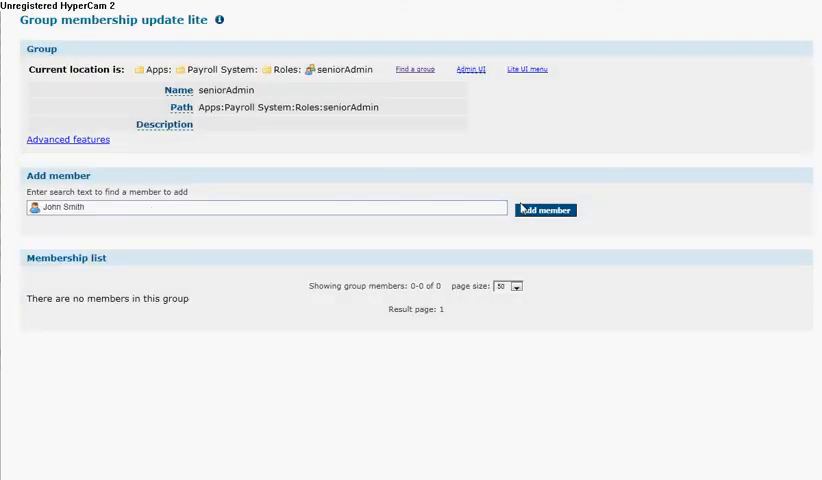
pyautogui.click(546, 210)
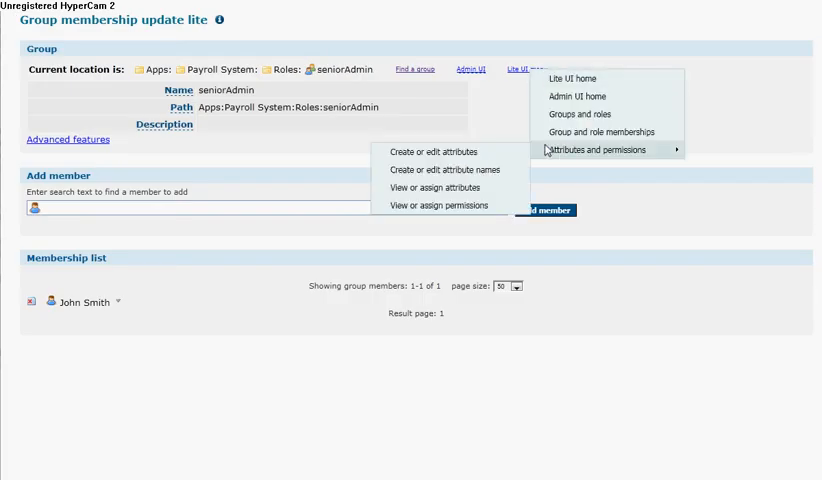
pyautogui.click(437, 205)
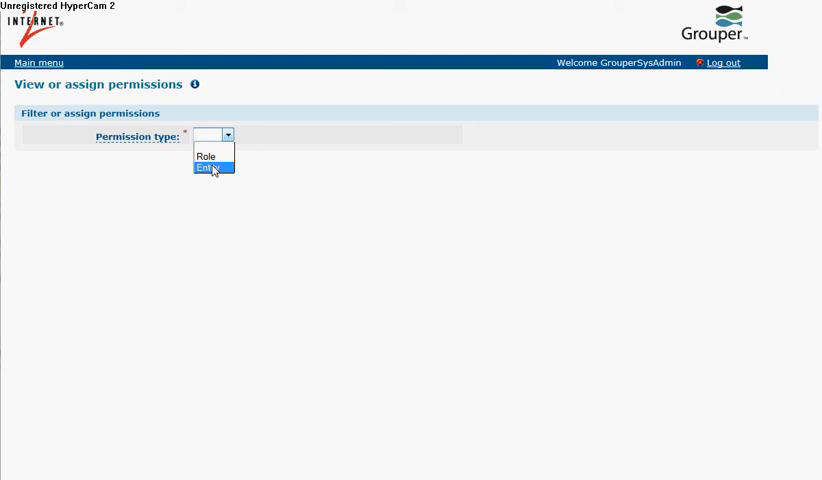
# Filter permissions by entity type with John Smith as the entity
pyautogui.click(211, 168)
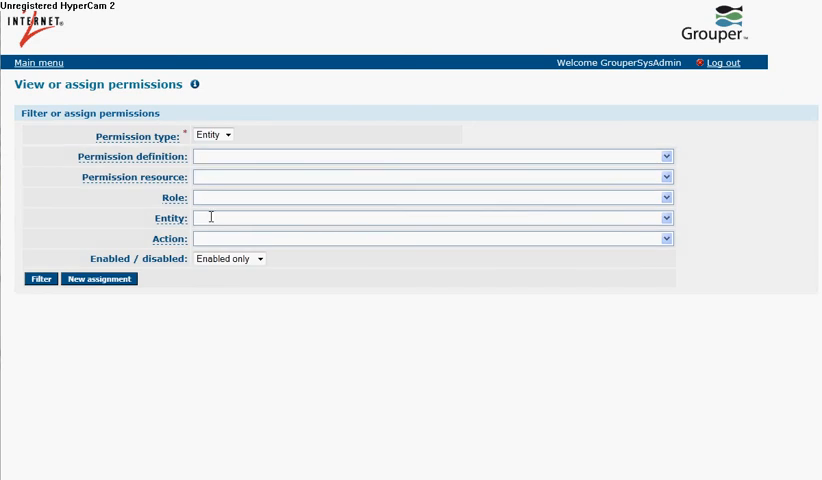
pyautogui.write('john smi')
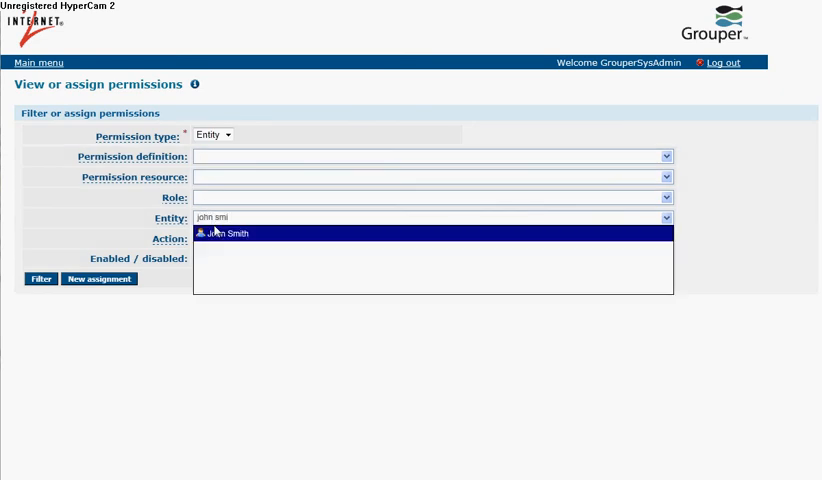
pyautogui.click(225, 233)
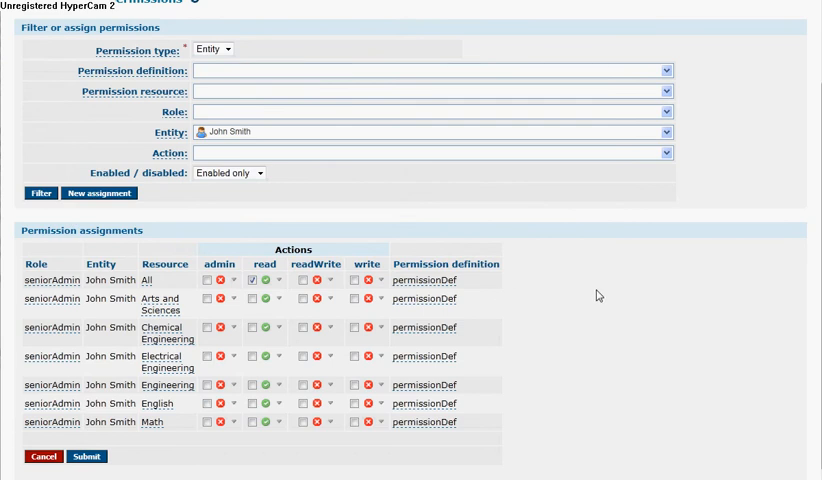
pyautogui.moveTo(259, 435)
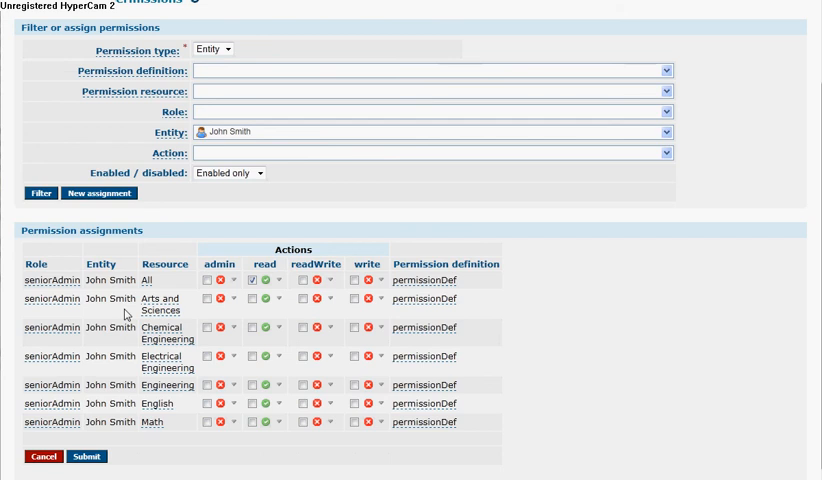
pyautogui.moveTo(250, 290)
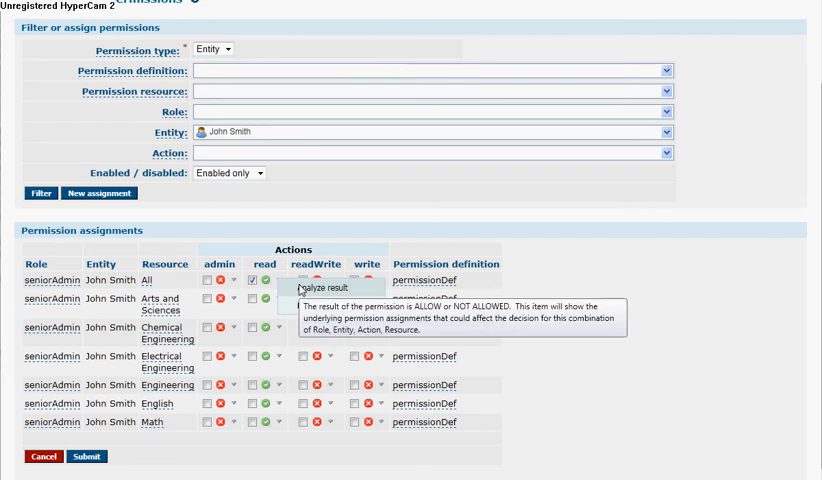
pyautogui.click(316, 287)
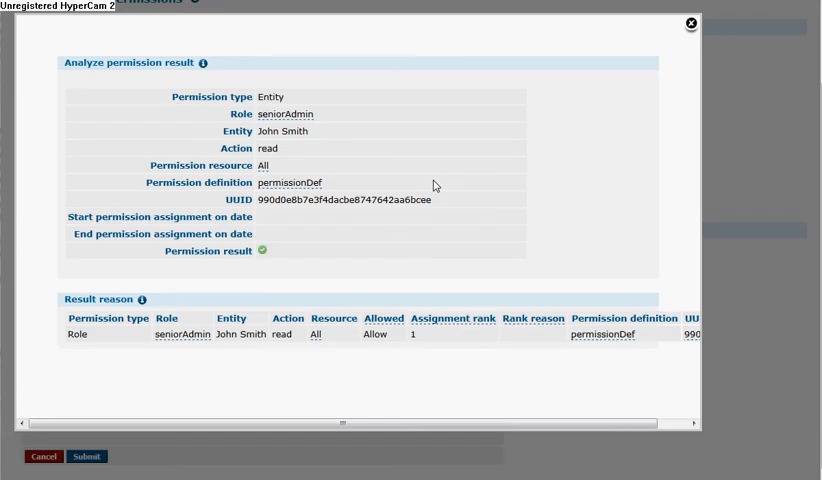
pyautogui.moveTo(306, 351)
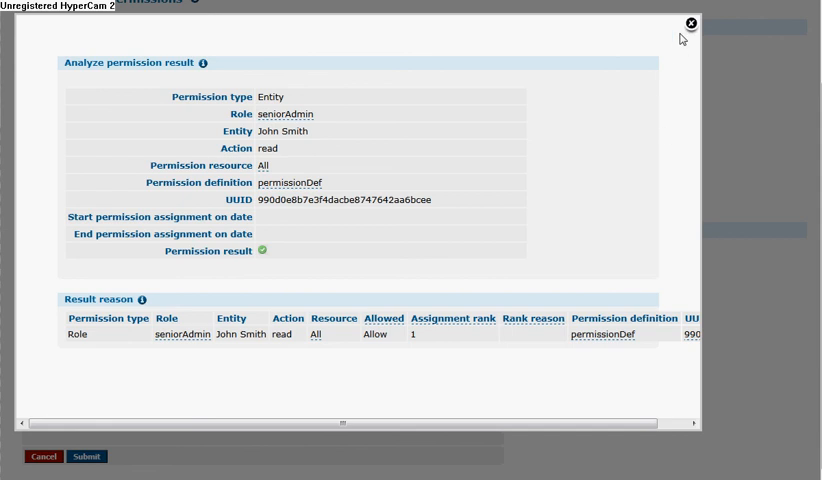
pyautogui.click(688, 23)
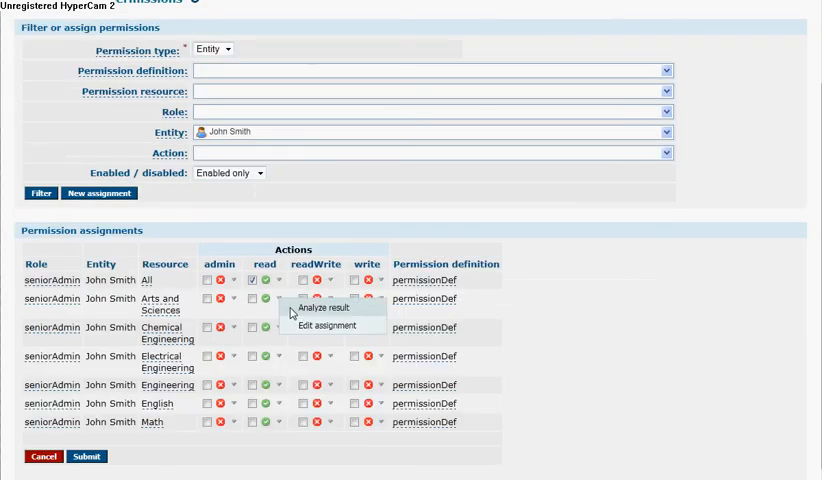
# Analyze John Smith's read result on the Arts and Sciences row
pyautogui.click(321, 307)
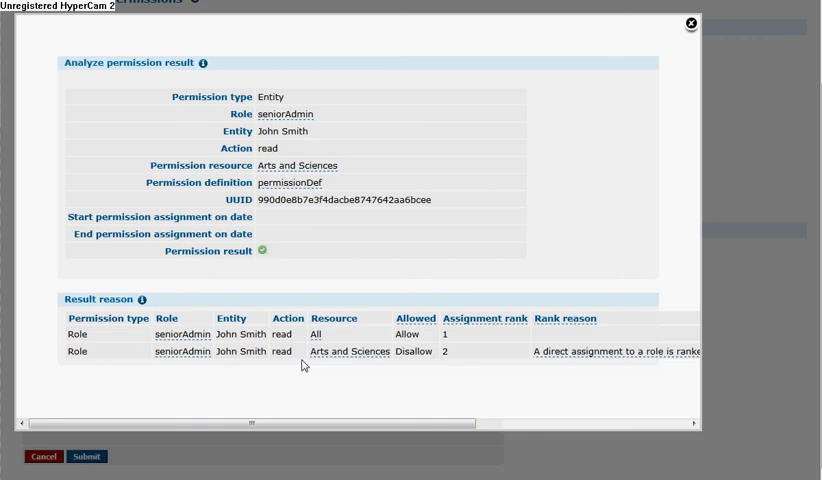
pyautogui.moveTo(412, 332)
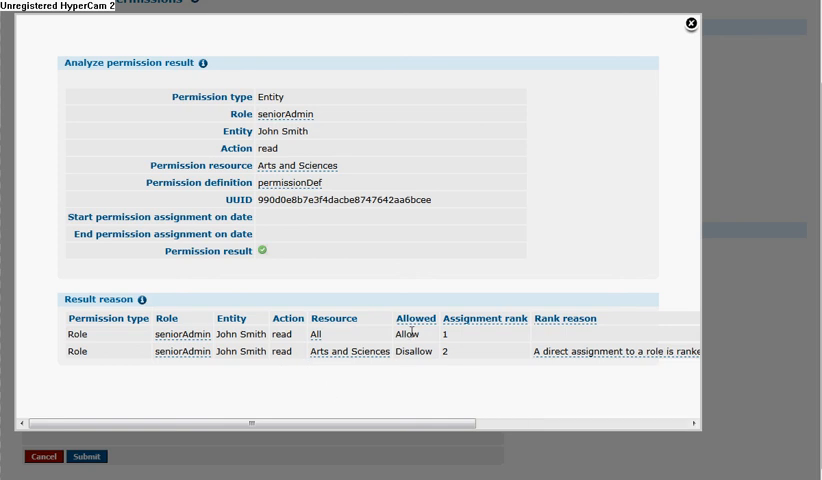
pyautogui.moveTo(464, 235)
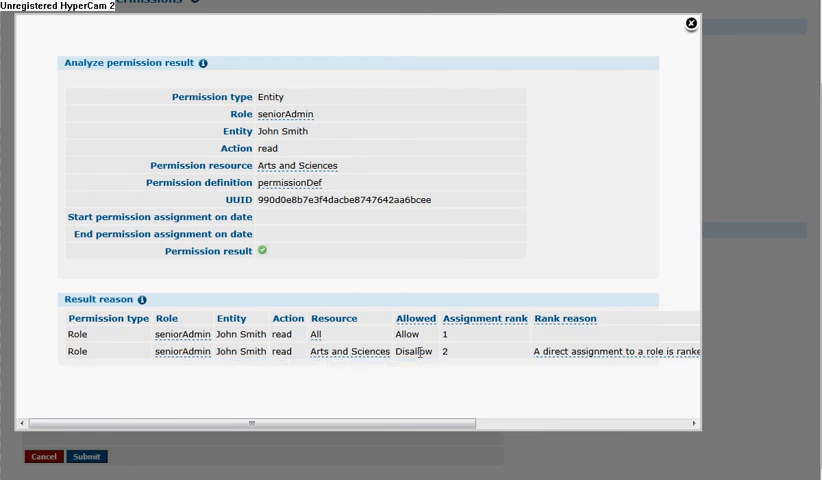
pyautogui.moveTo(450, 338)
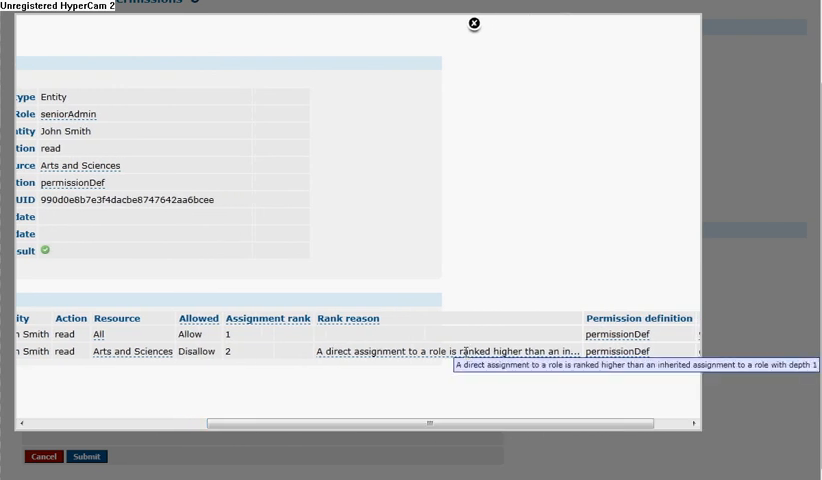
pyautogui.moveTo(354, 405)
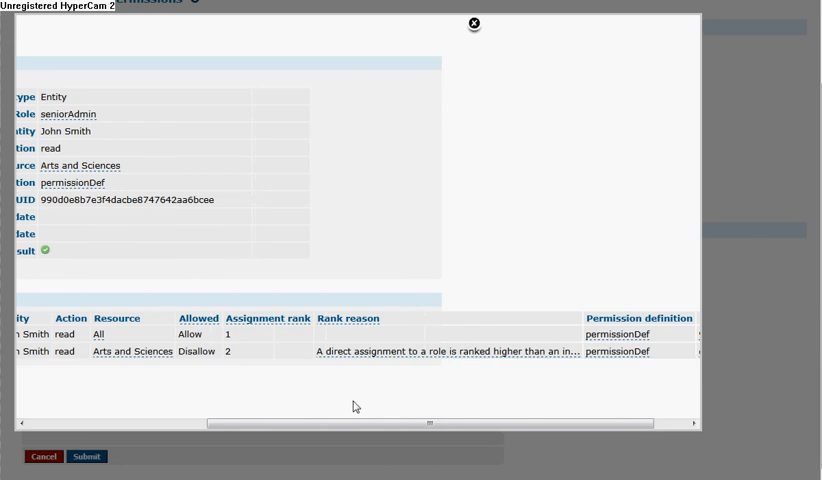